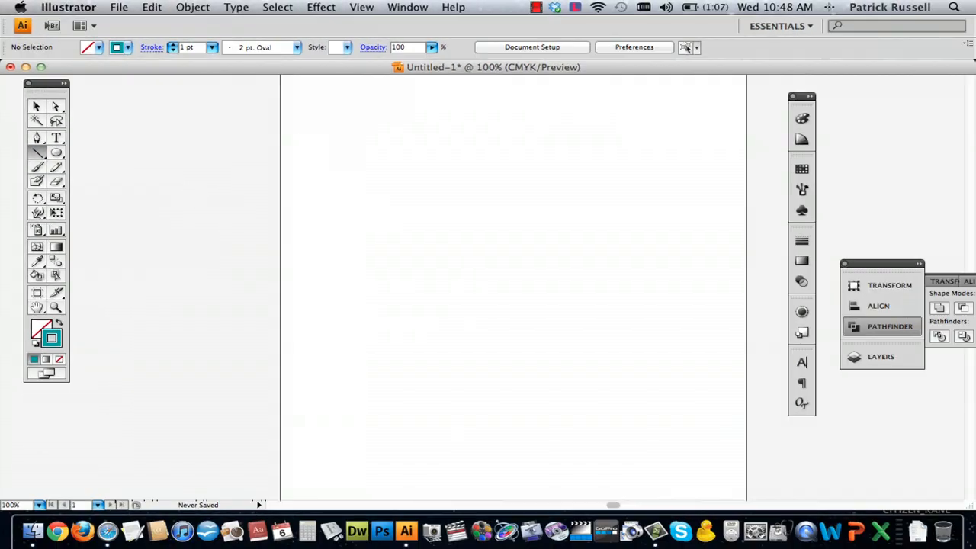
Draw a straight horizontal line across the upper middle of the artboard
{"action": "left_click_drag", "start_coordinate": [343, 206], "coordinate": [568, 207]}
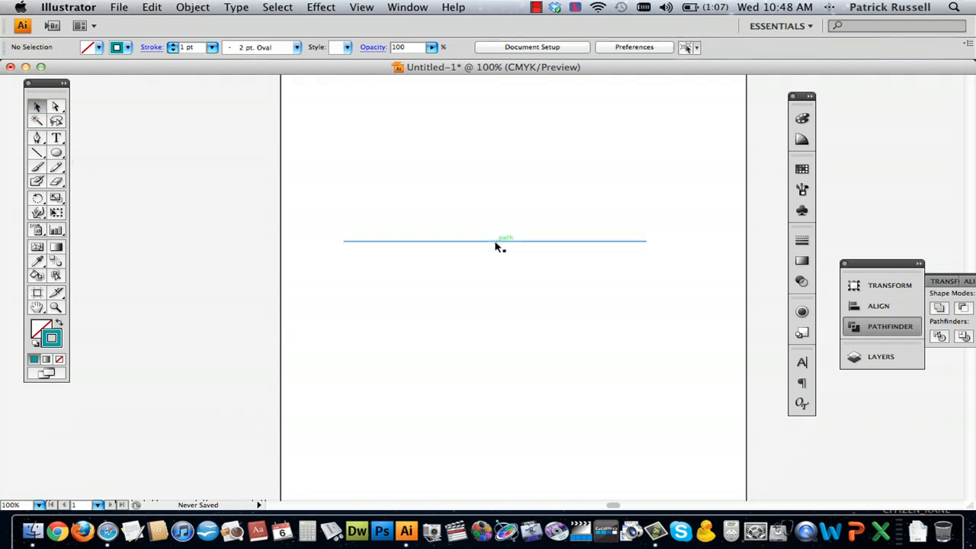
Apply a Twist effect with a 55° angle to the selected line
{"action": "left_click", "coordinate": [495, 240]}
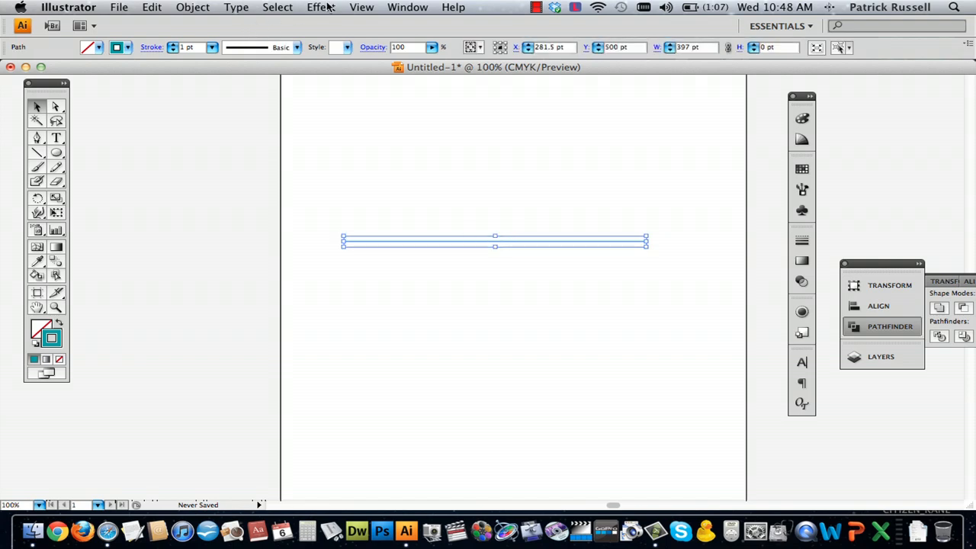
{"action": "left_click", "coordinate": [320, 7]}
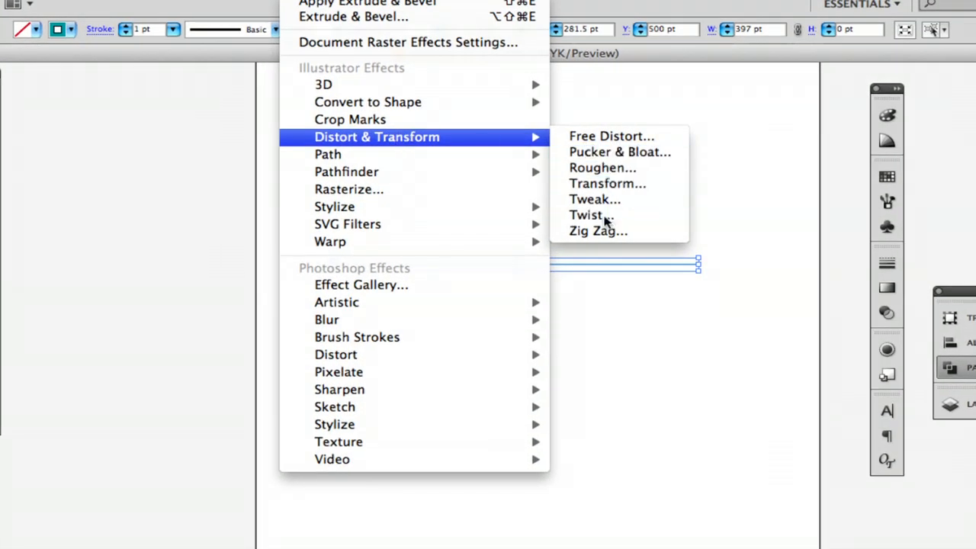
{"action": "left_click", "coordinate": [587, 215]}
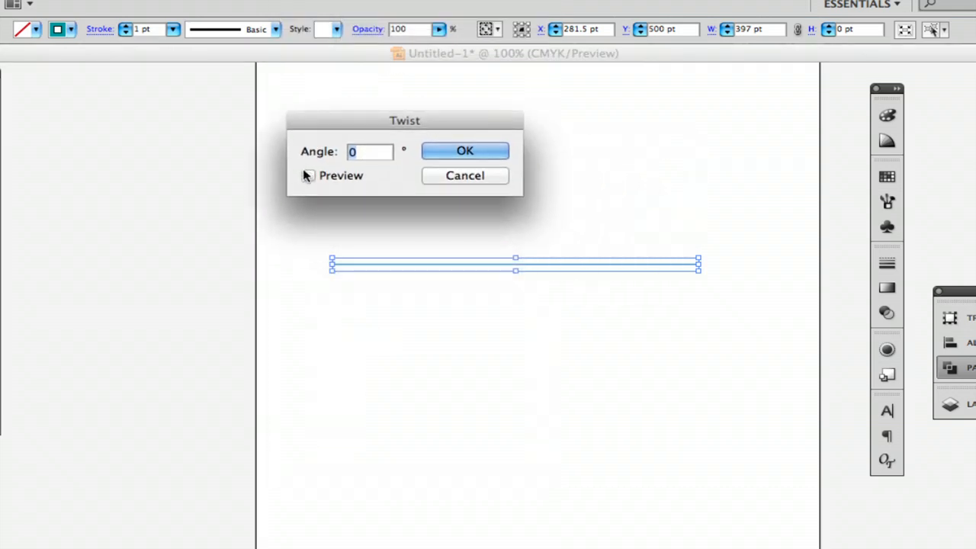
{"action": "left_click", "coordinate": [306, 176]}
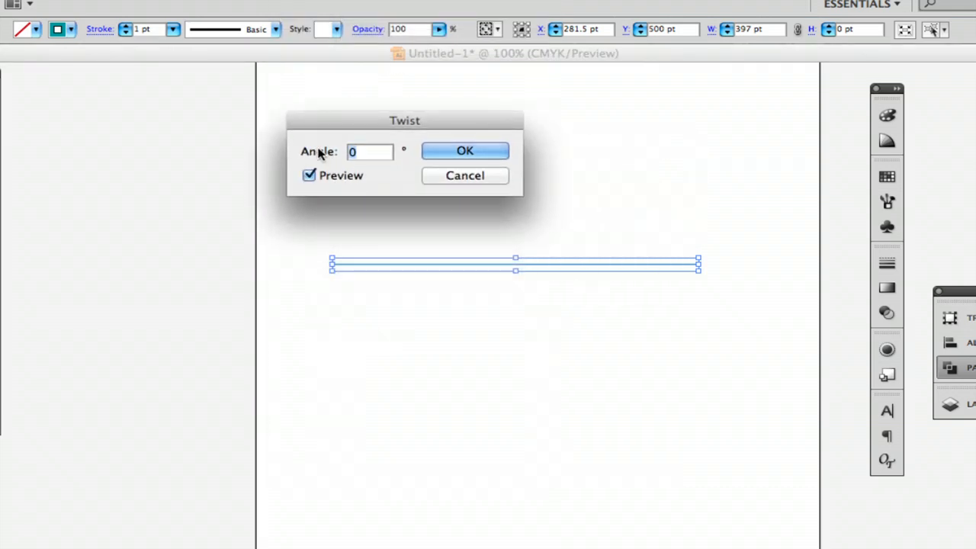
{"action": "type", "text": "55"}
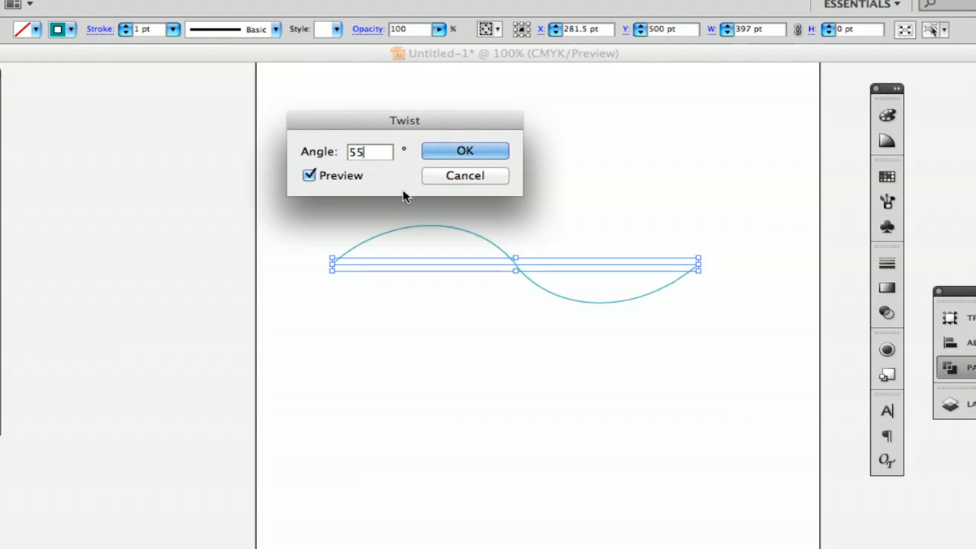
{"action": "left_click", "coordinate": [464, 150]}
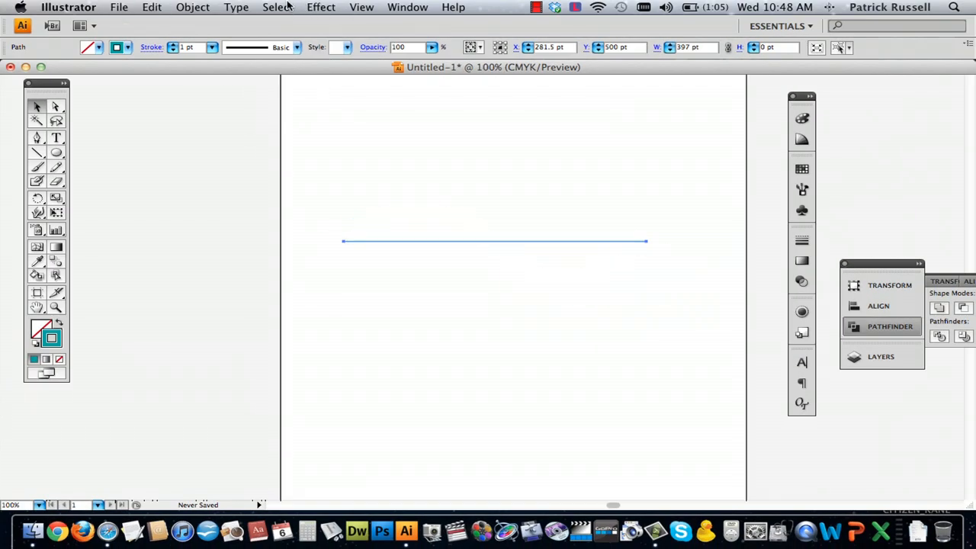
Open a menu from the top menu bar
{"action": "left_click", "coordinate": [277, 7]}
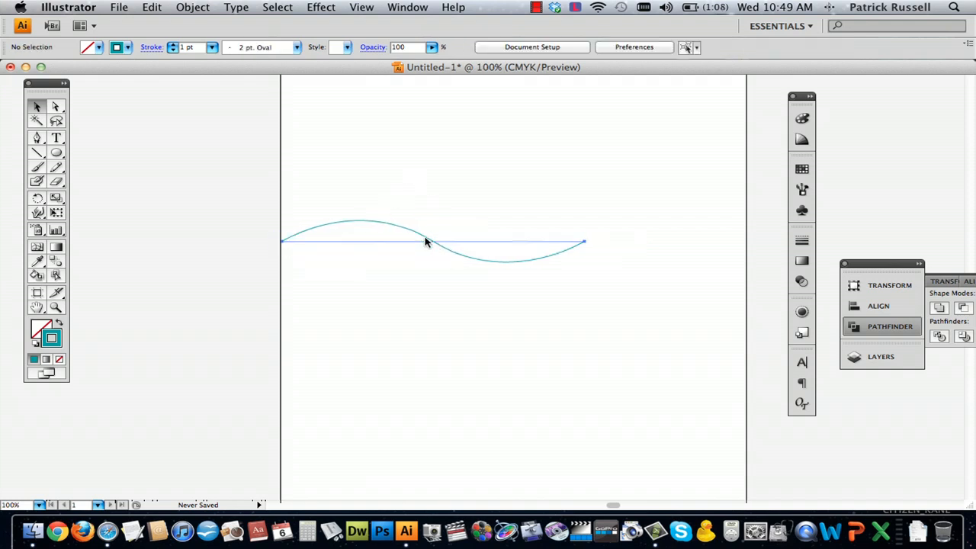
Duplicate the wave and place the copy end to end with the first
{"action": "left_click", "coordinate": [426, 242]}
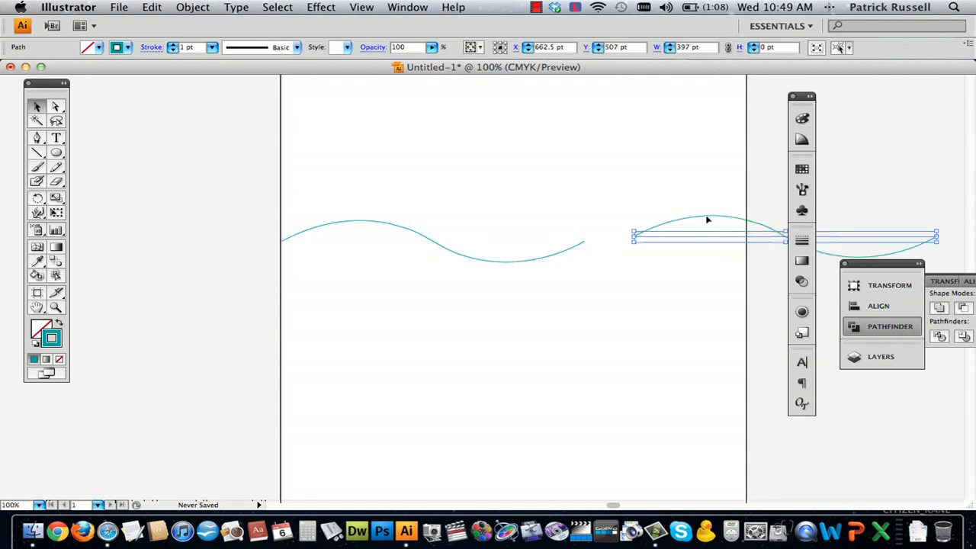
{"action": "left_click_drag", "start_coordinate": [707, 234], "coordinate": [653, 244]}
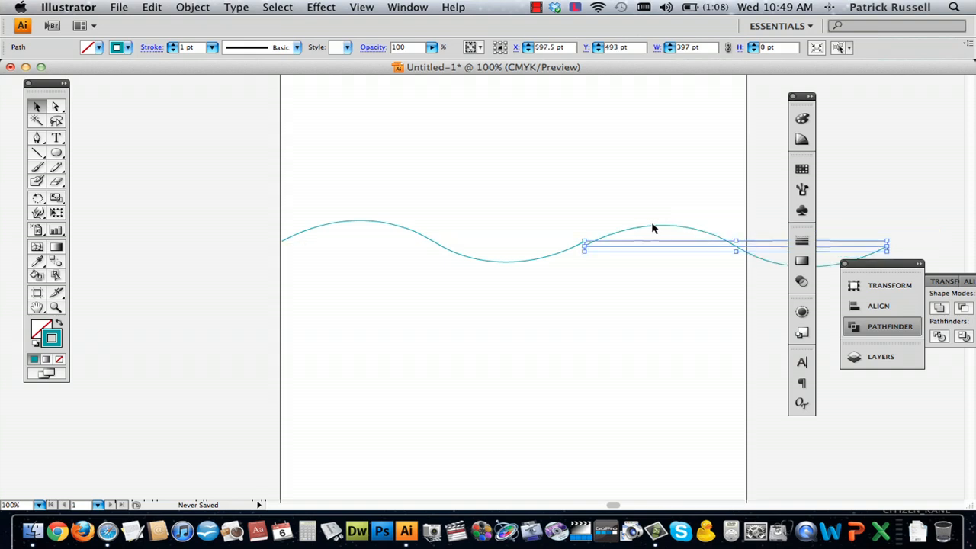